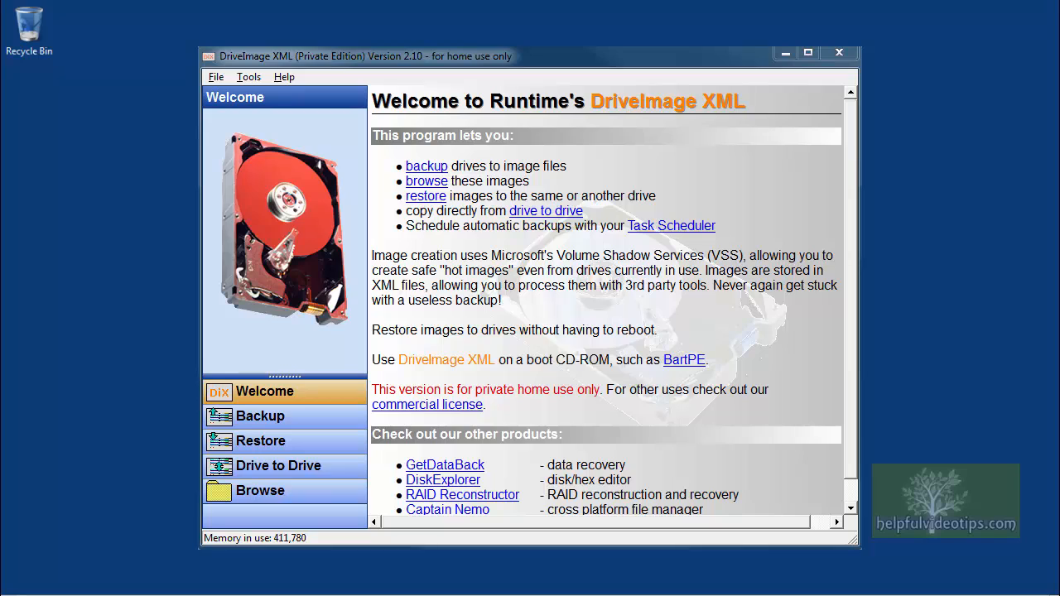
Step: Close the DriveImage XML welcome window to return to the desktop
left_click(839, 52)
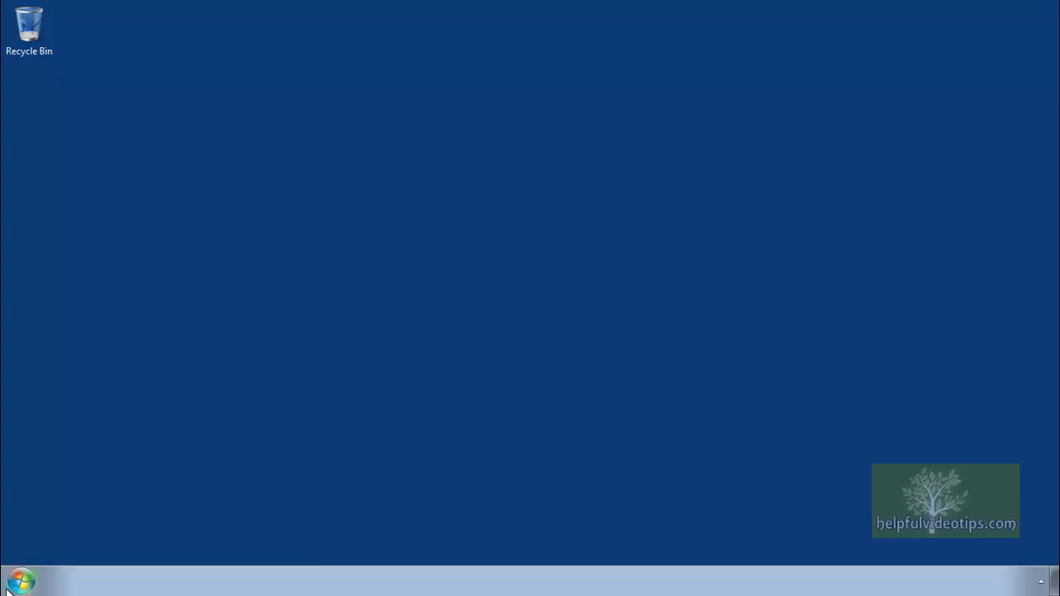
Step: Expand All Programs > Runtime Software in the Start menu to reveal DriveImage XML
left_click(20, 580)
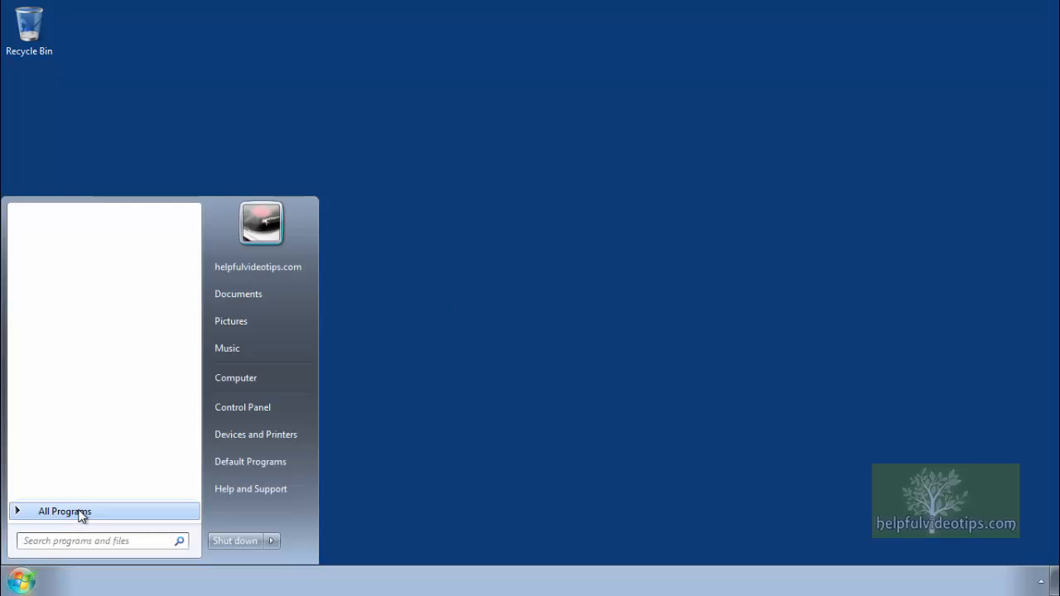
left_click(65, 511)
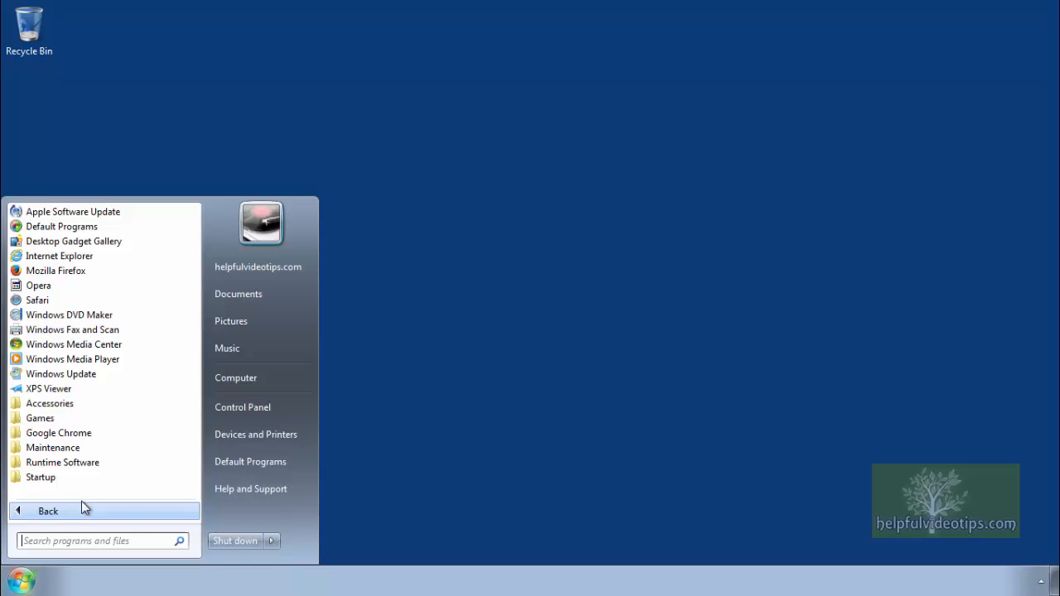
left_click(63, 462)
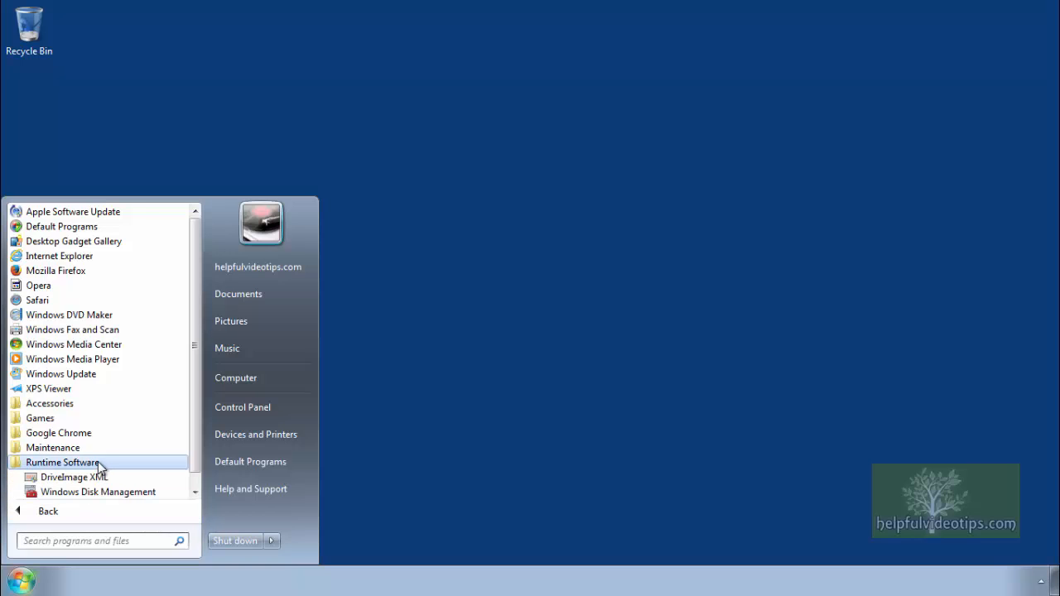
mouse_move(116, 480)
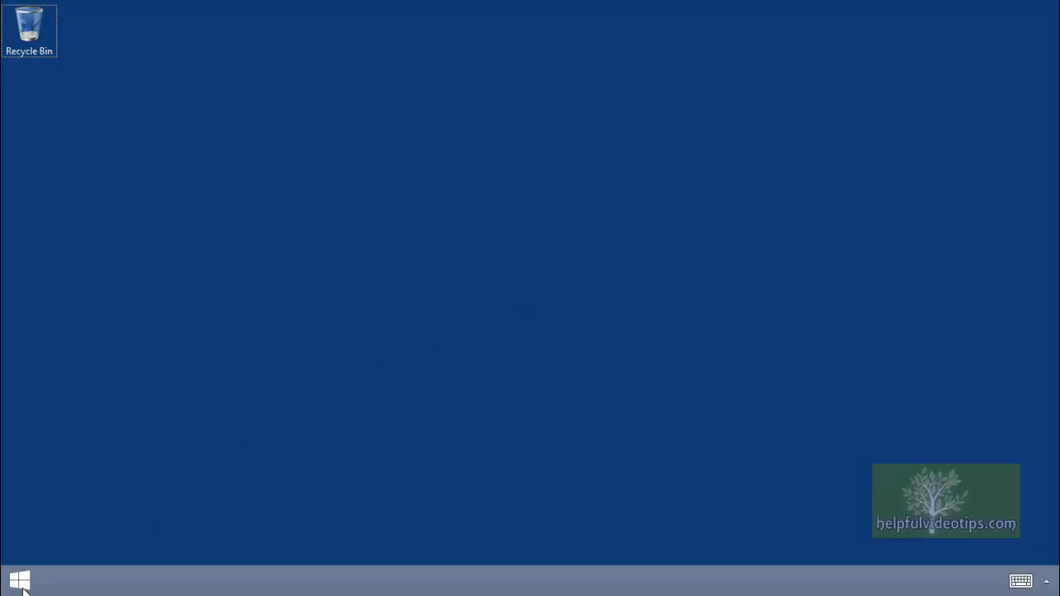
Step: Search the Windows 8.1 Start screen for 'driveimage xml'
left_click(18, 580)
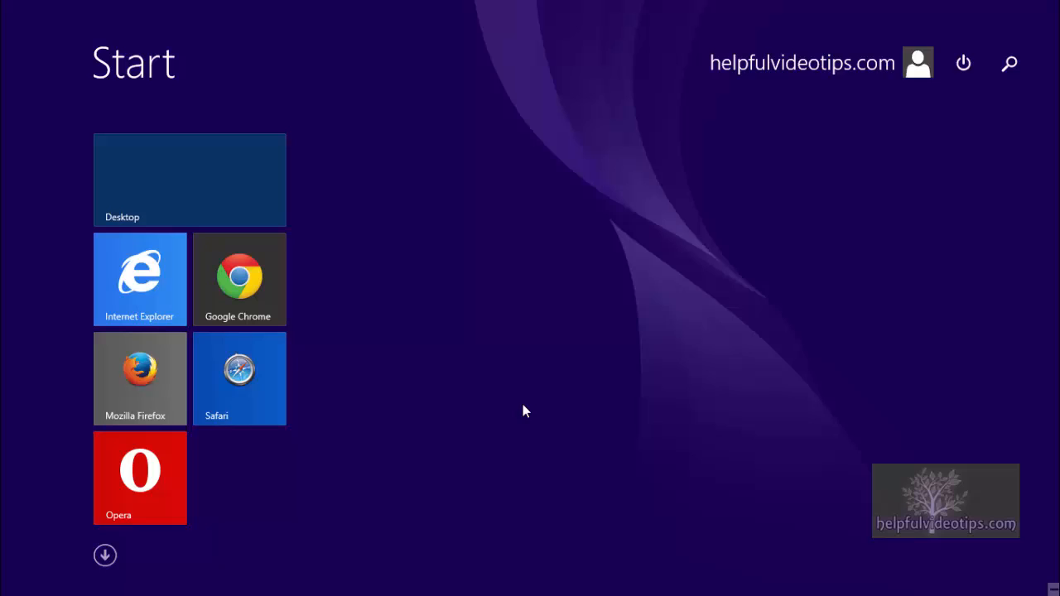
type("driveimage xml")
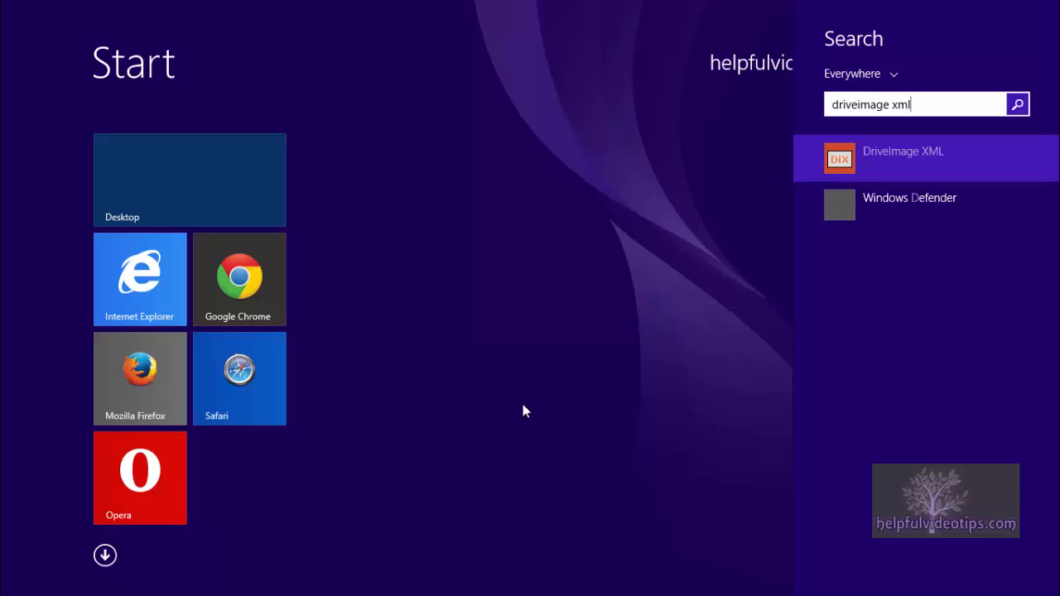
mouse_move(527, 415)
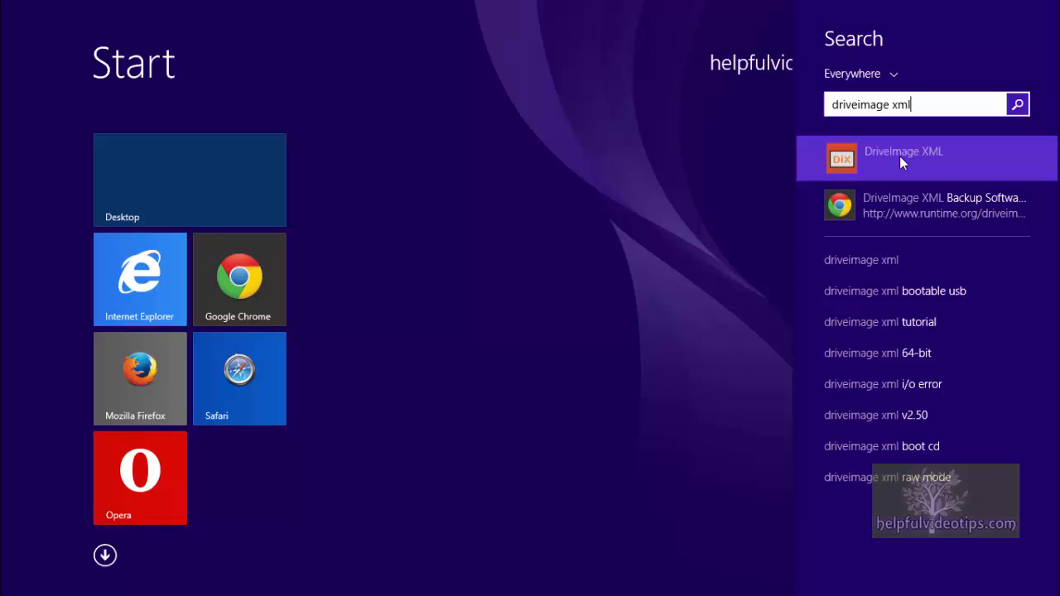
Step: Launch the DriveImage XML search result and approve the User Account Control prompt
left_click(903, 158)
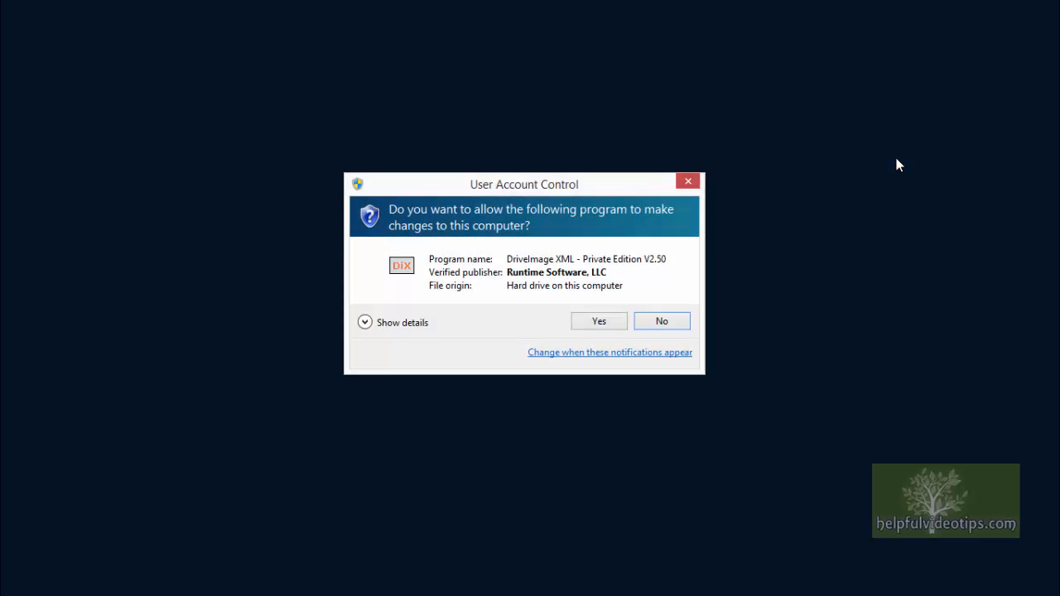
mouse_move(888, 169)
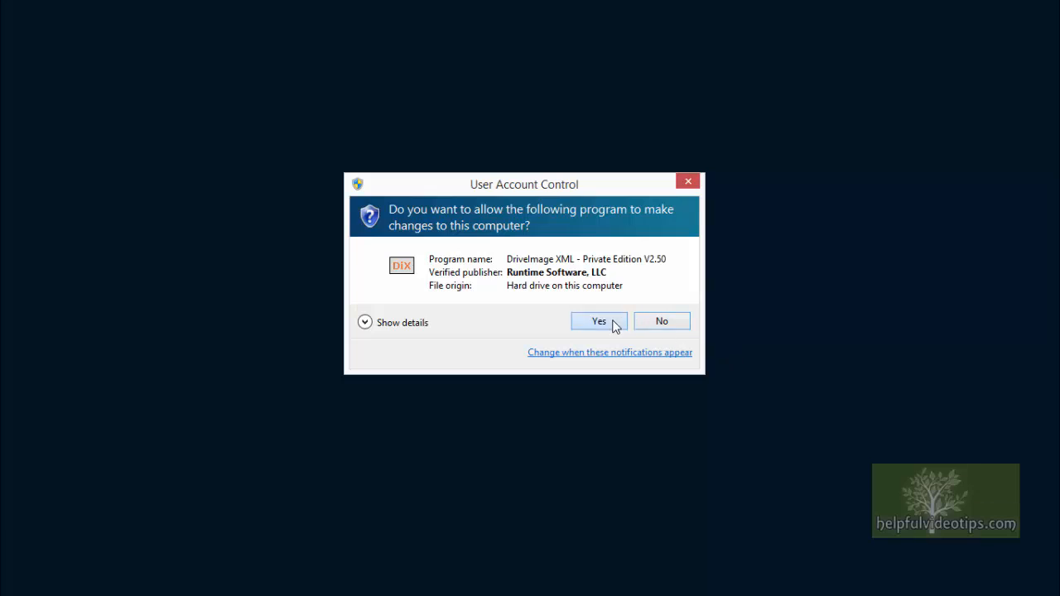
left_click(599, 321)
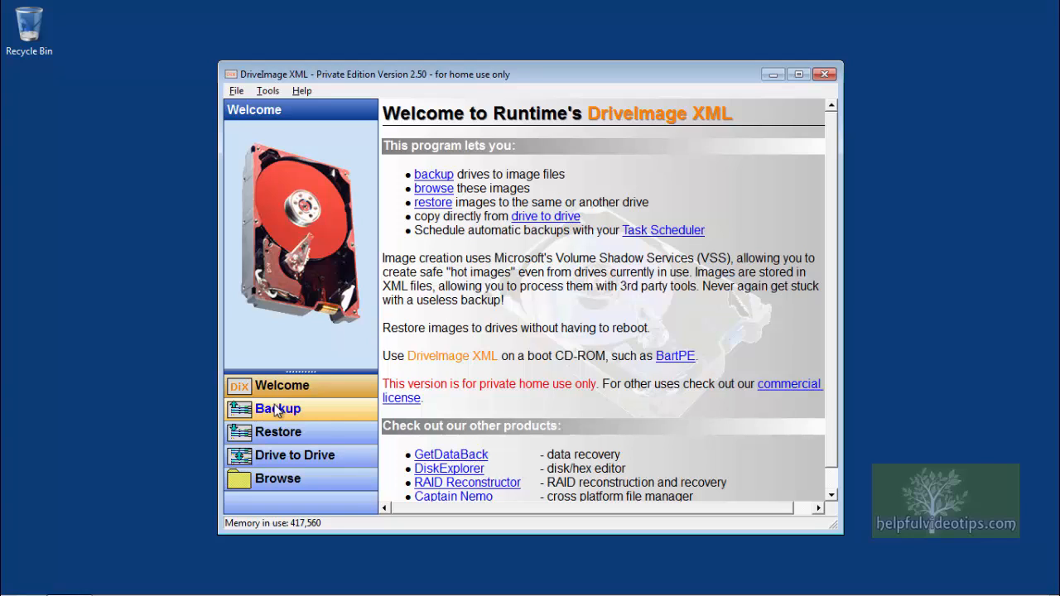
mouse_move(294, 456)
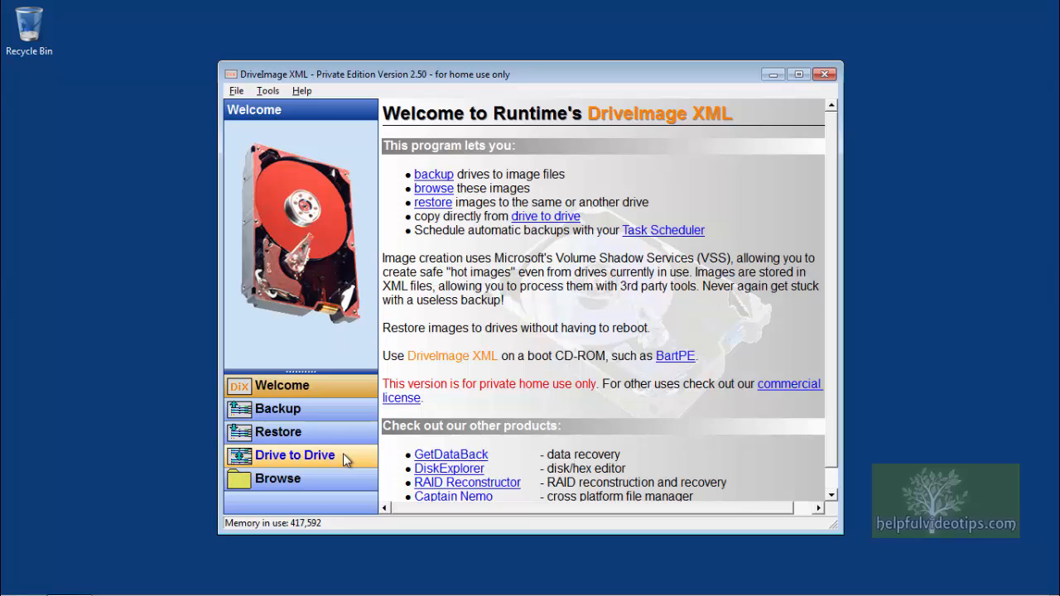
Step: Open Drive to Drive and start the copy wizard with drive C: as source
left_click(294, 455)
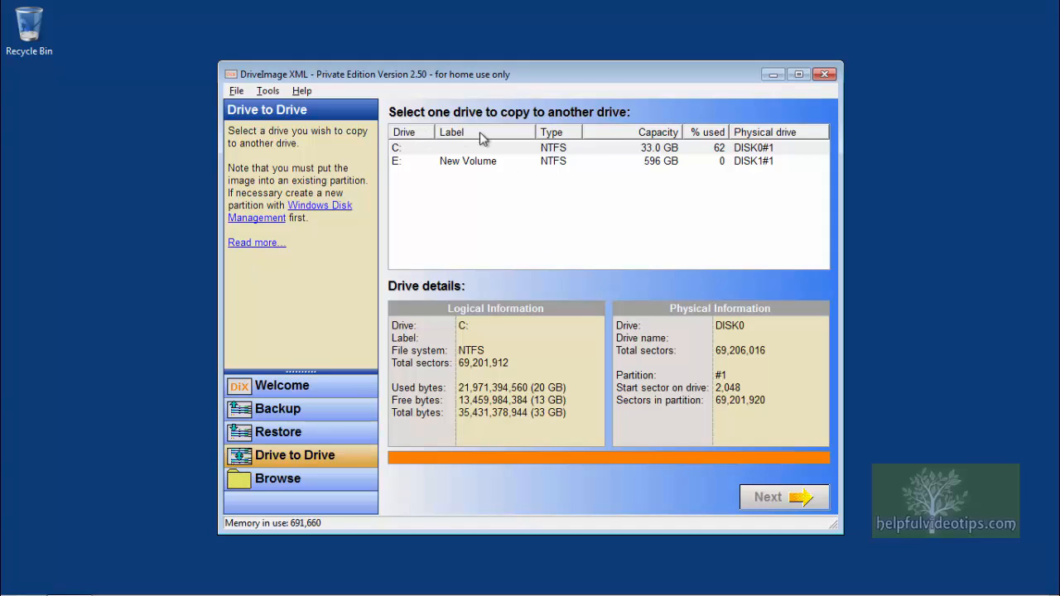
mouse_move(604, 134)
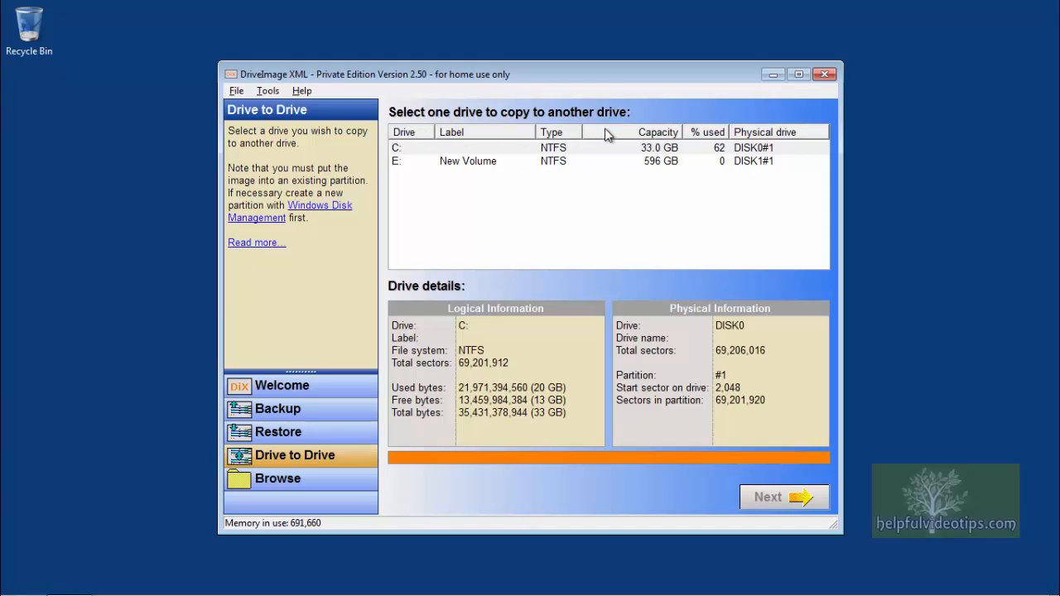
mouse_move(619, 137)
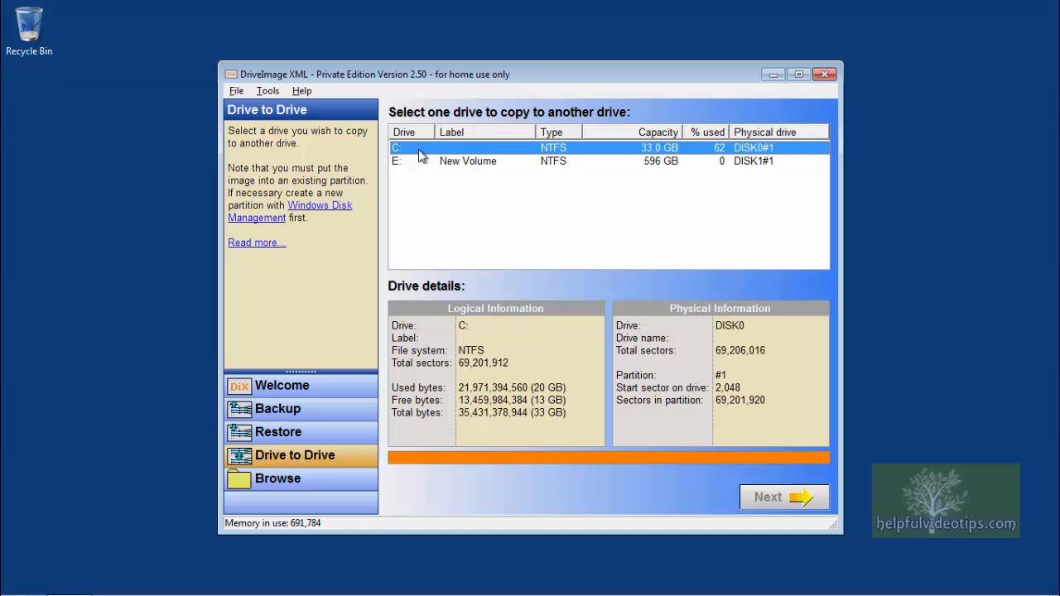
mouse_move(691, 305)
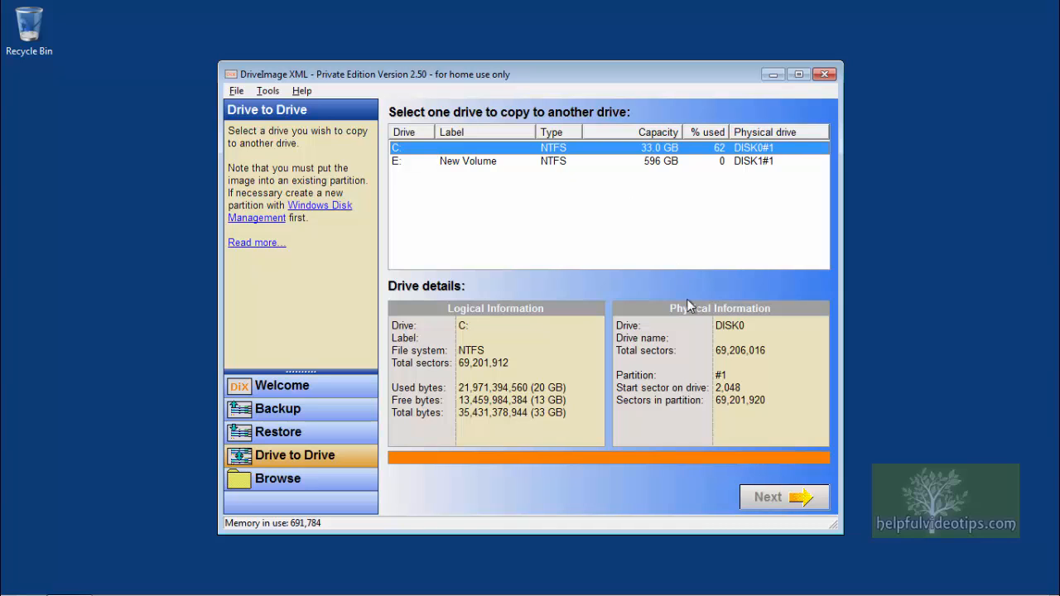
left_click(782, 497)
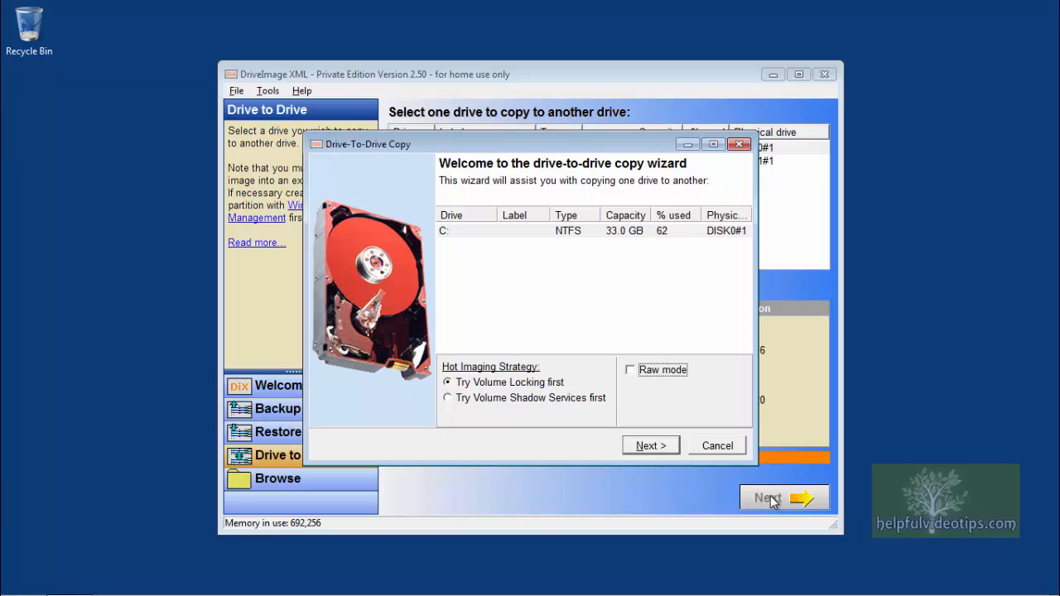
mouse_move(481, 263)
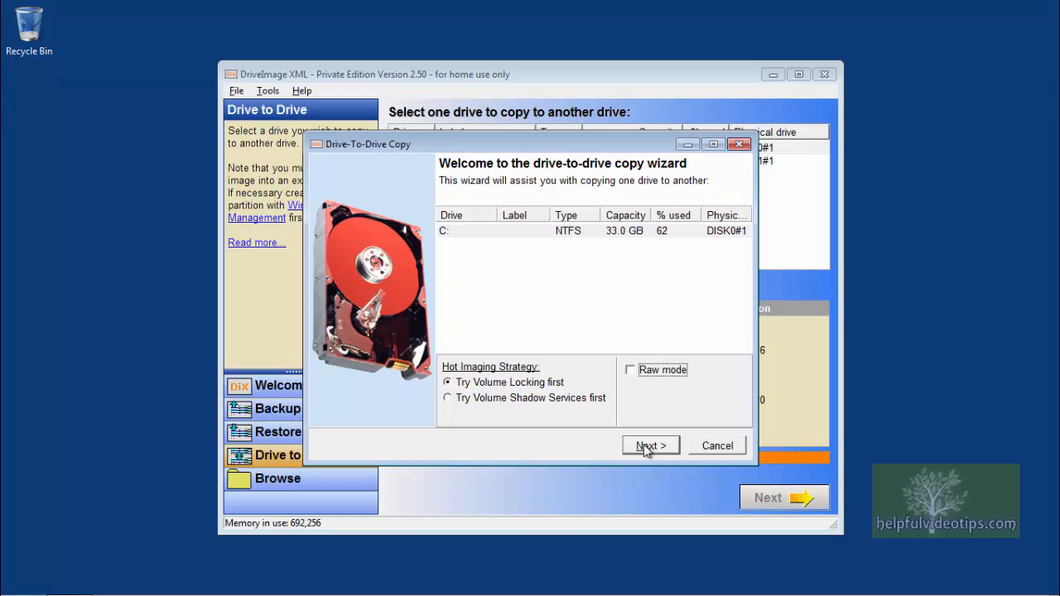
Step: Keep Try Volume Locking first and advance to the destination-partition step
left_click(650, 445)
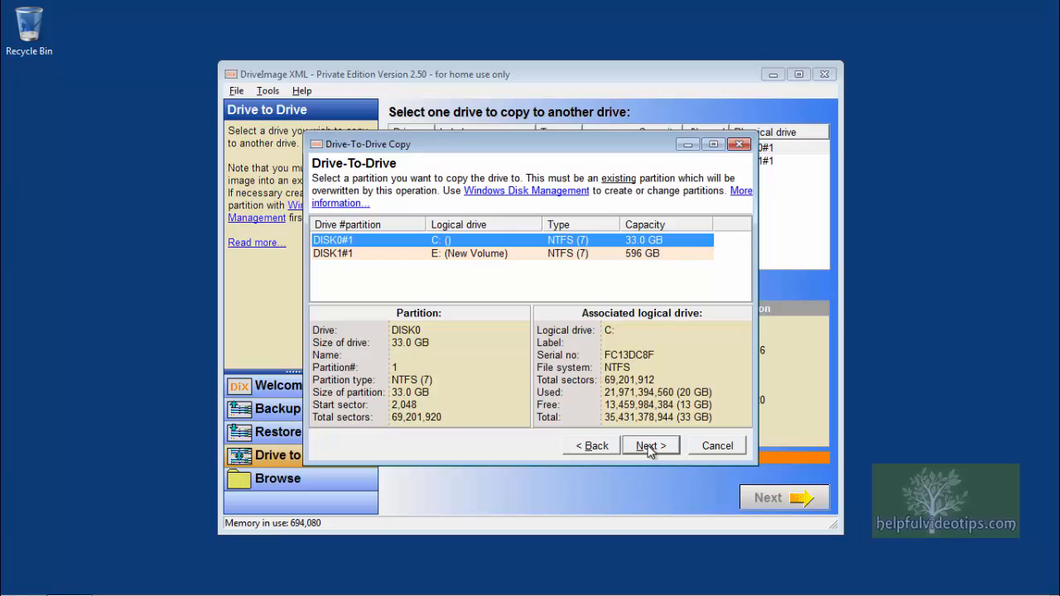
mouse_move(520, 330)
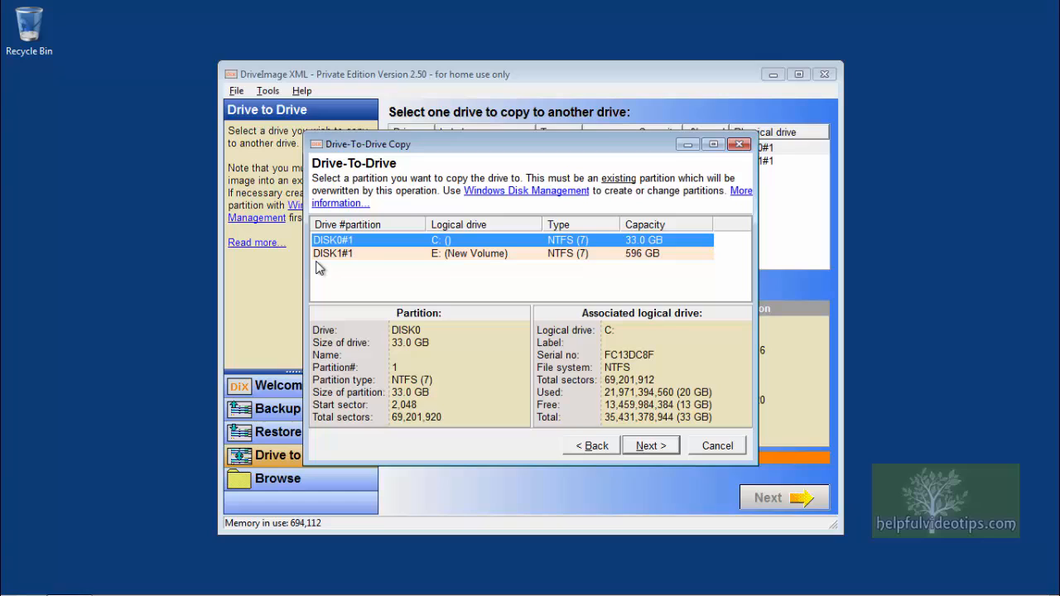
mouse_move(356, 250)
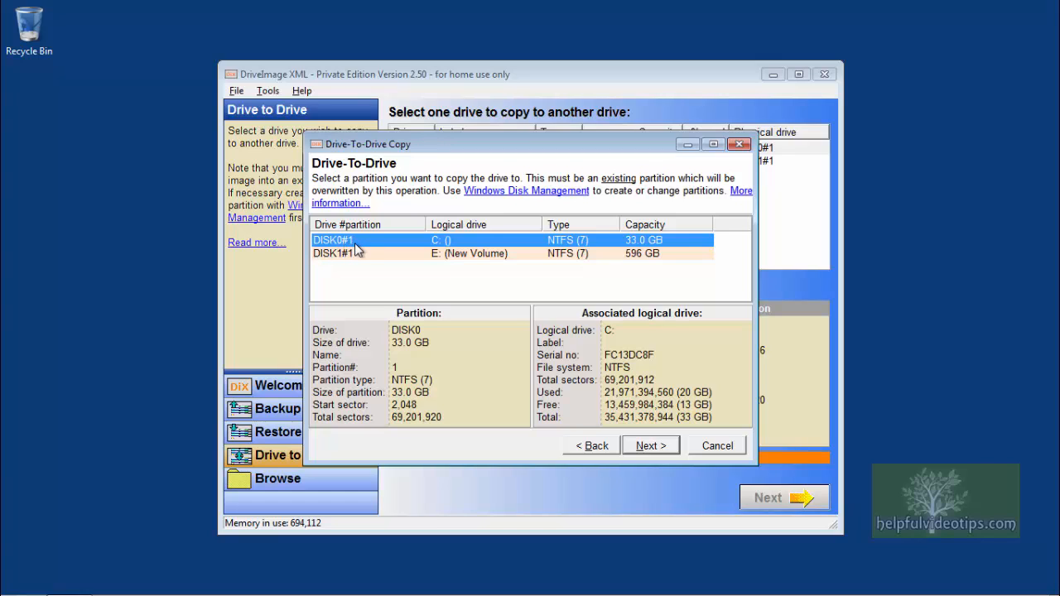
mouse_move(357, 253)
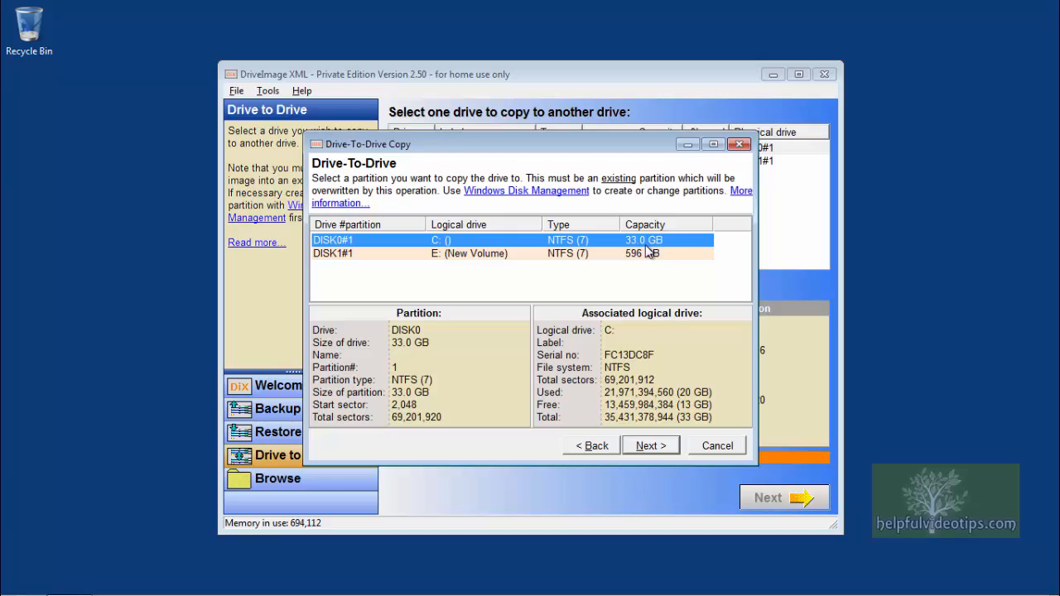
mouse_move(306, 233)
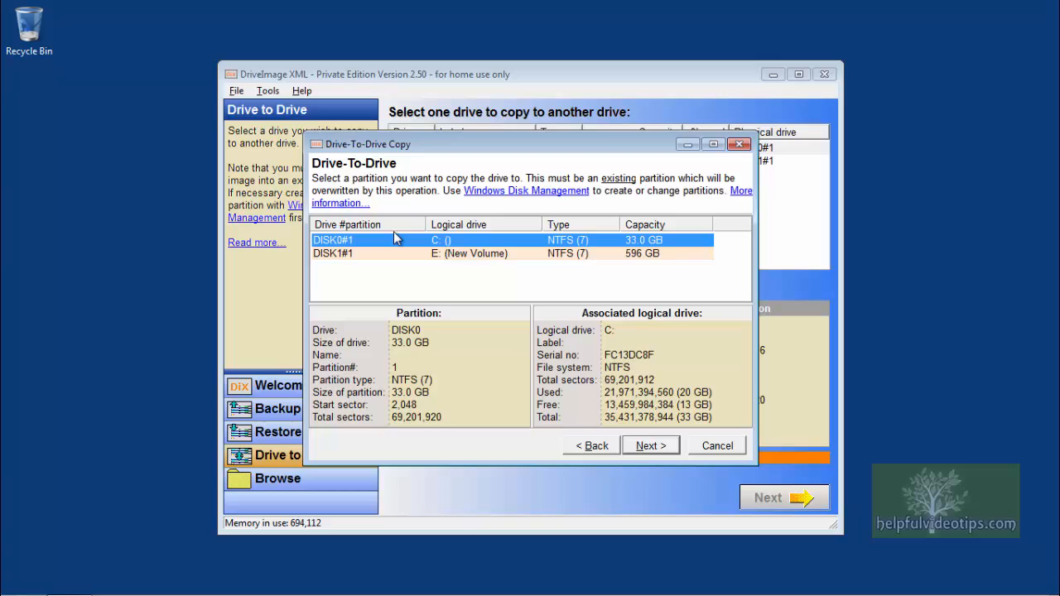
mouse_move(333, 265)
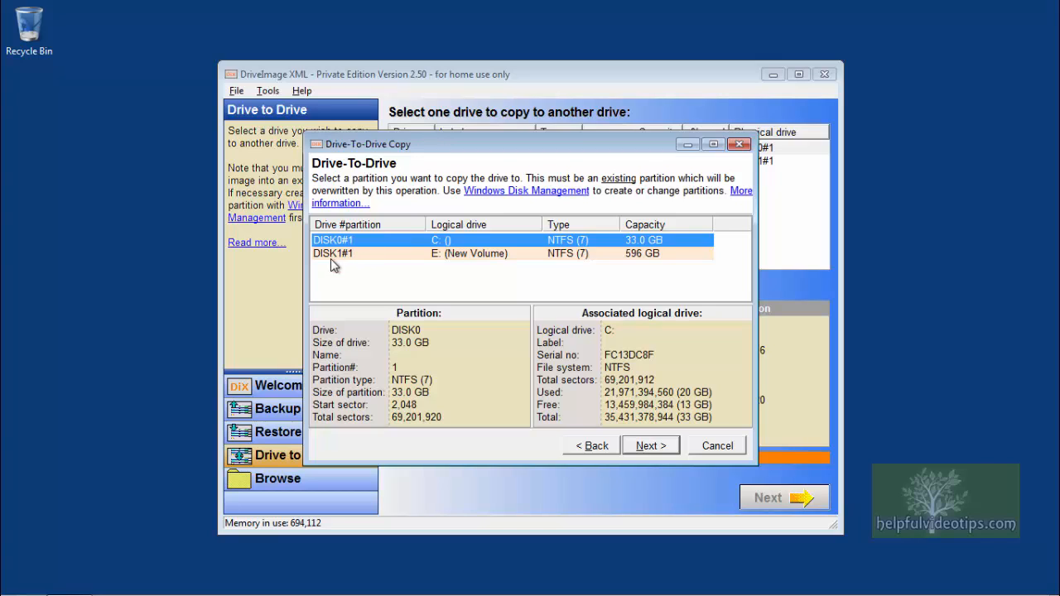
mouse_move(354, 265)
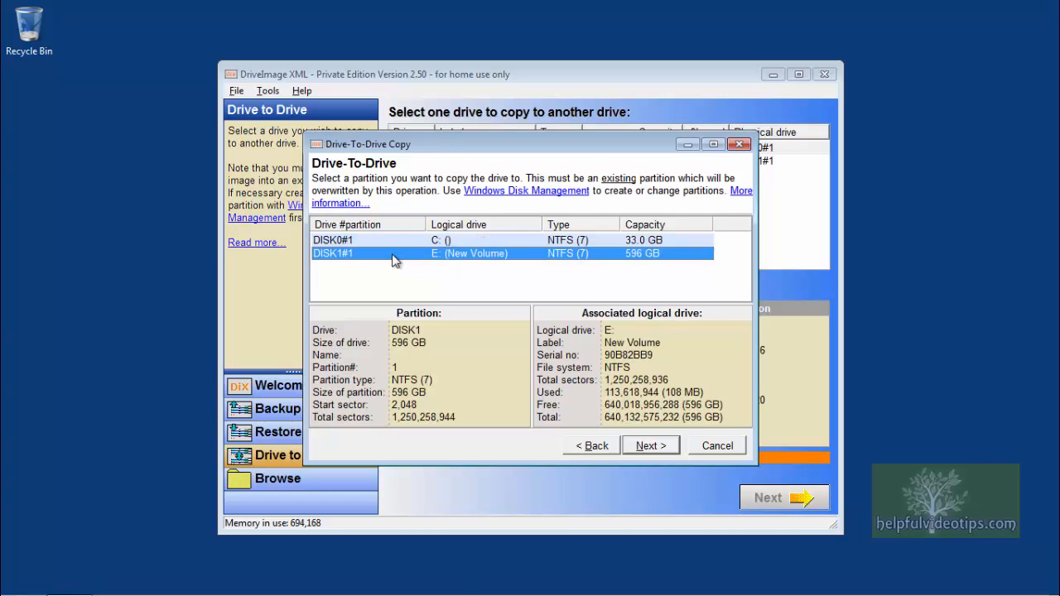
mouse_move(352, 261)
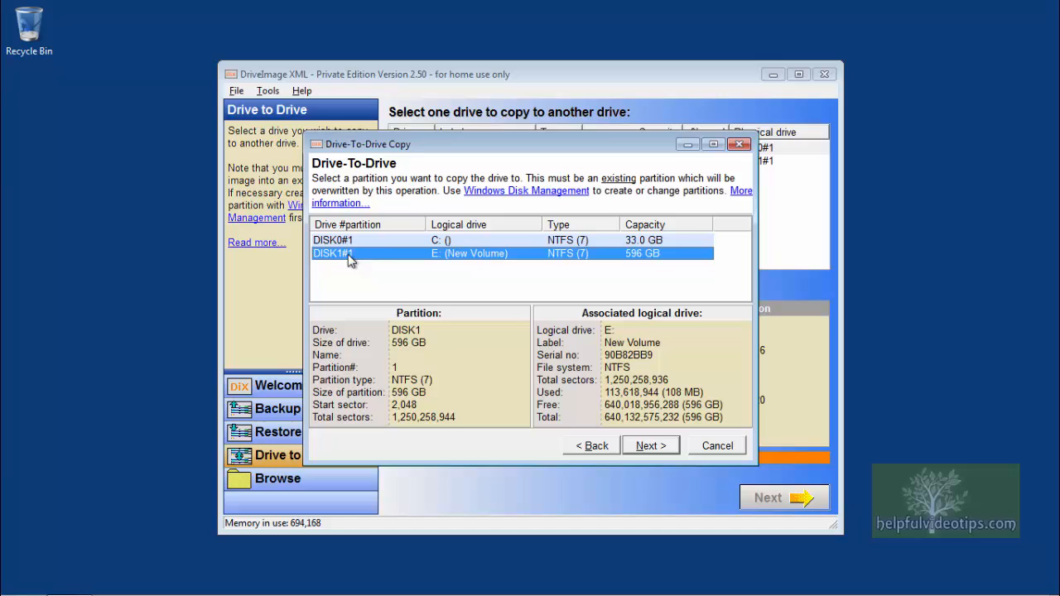
mouse_move(369, 260)
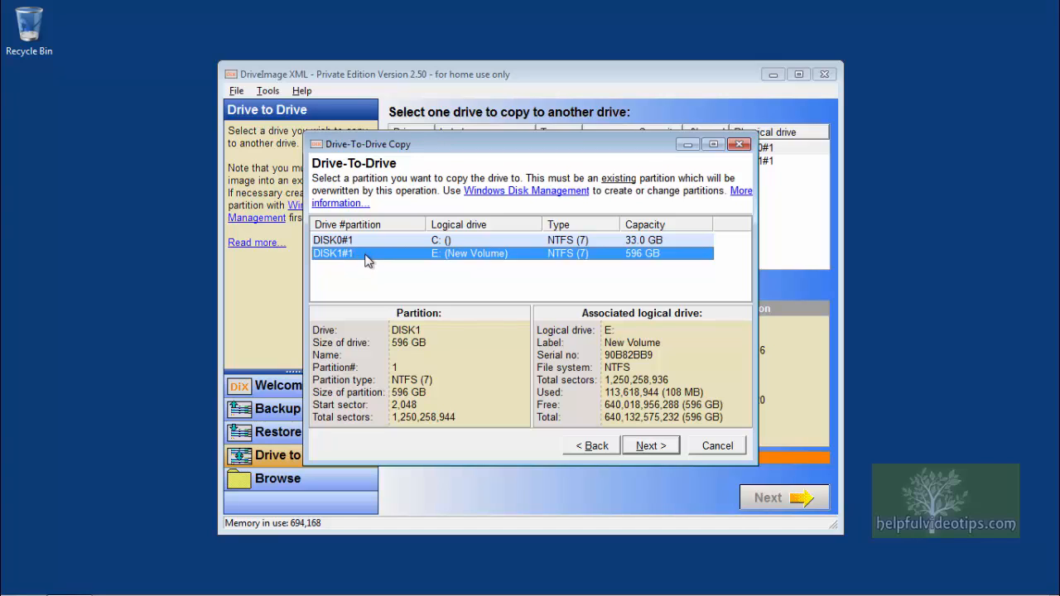
mouse_move(639, 263)
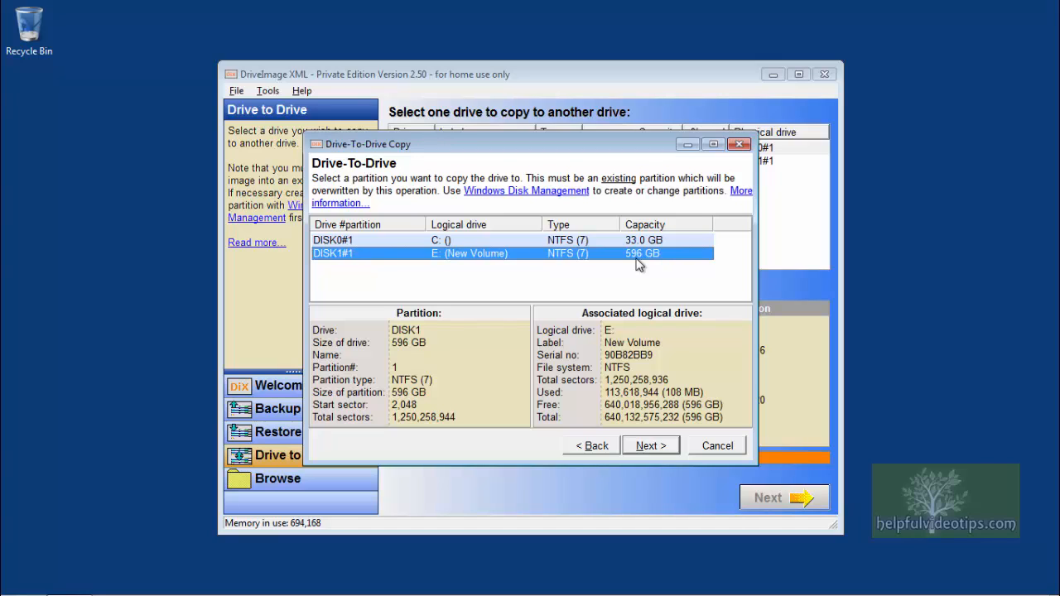
Step: Advance to the summary page for copying C: onto E: (New Volume)
left_click(650, 446)
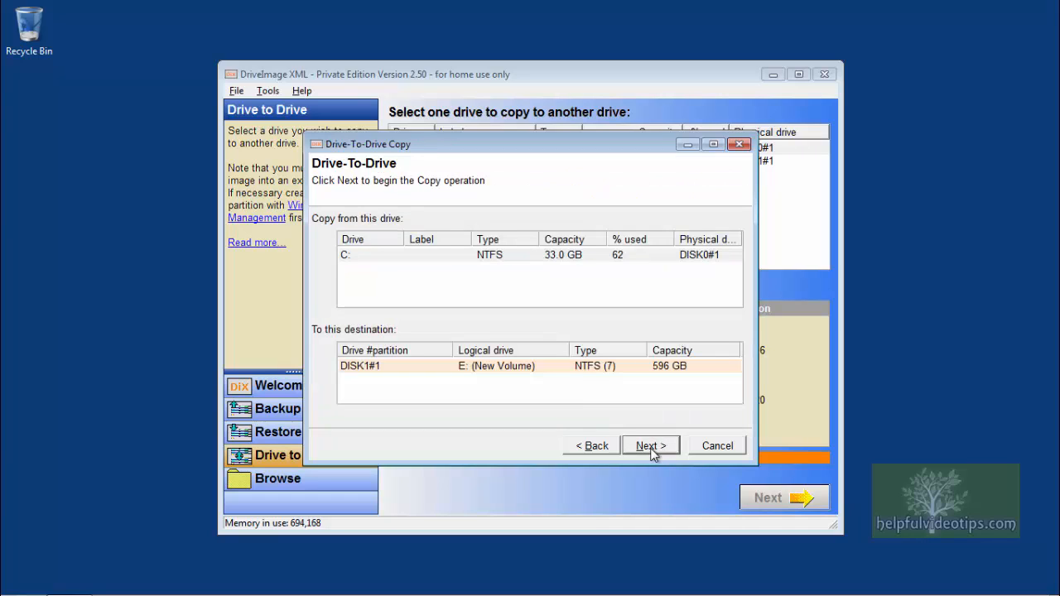
mouse_move(411, 239)
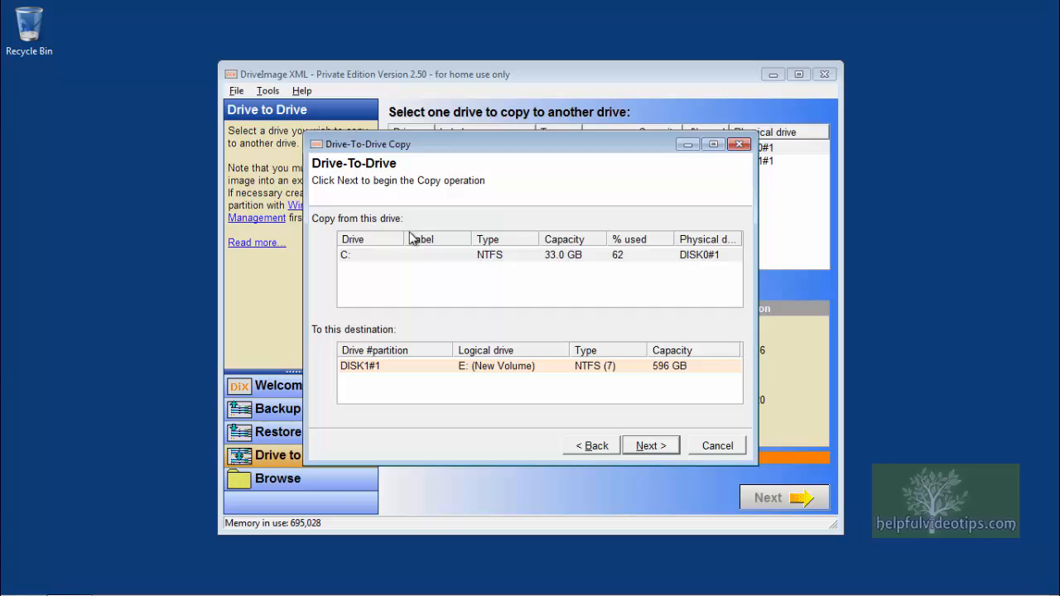
mouse_move(375, 290)
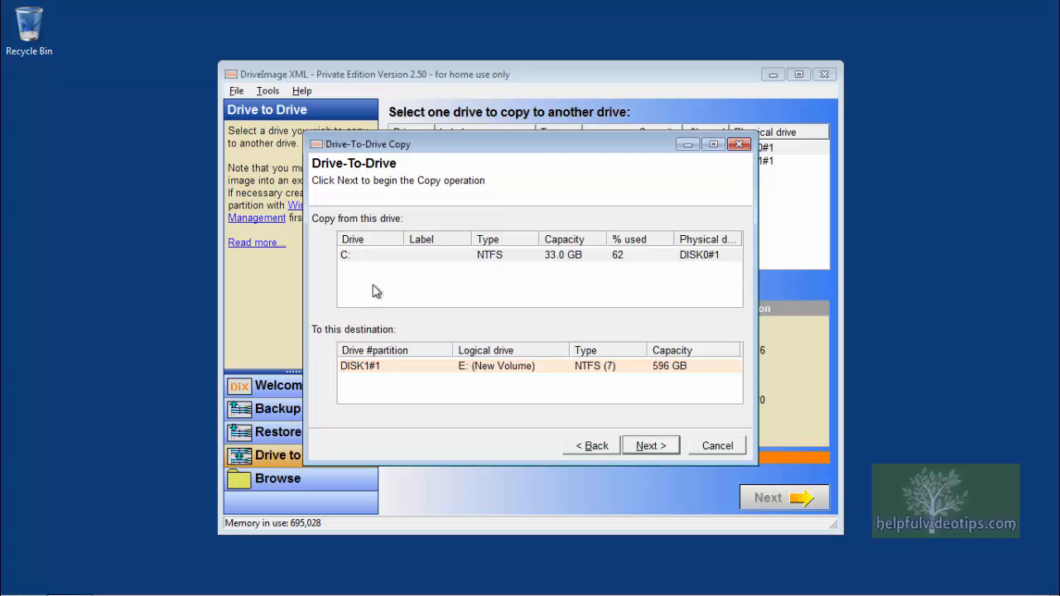
mouse_move(377, 341)
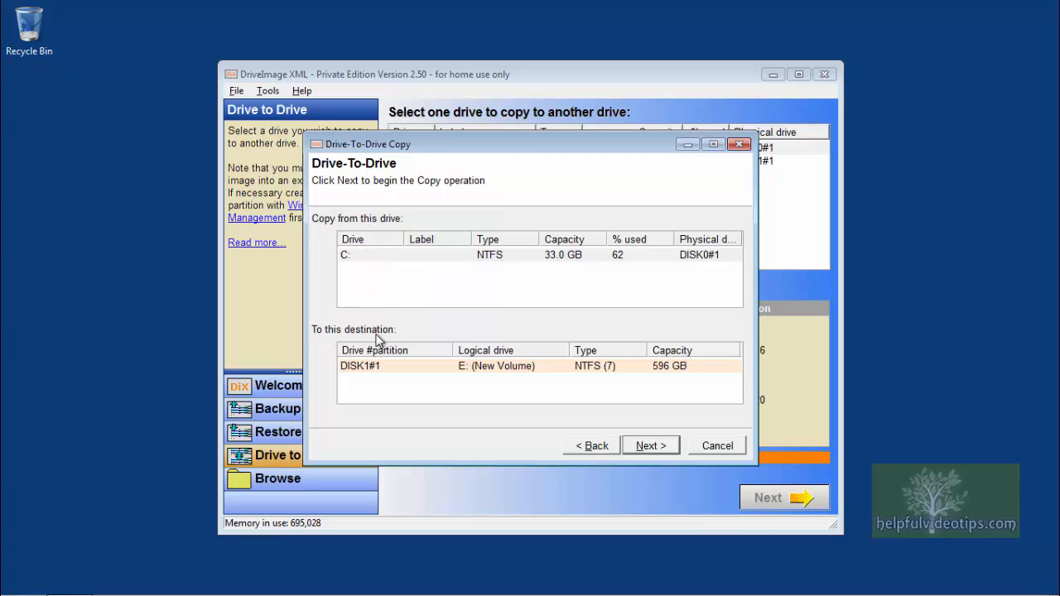
mouse_move(489, 344)
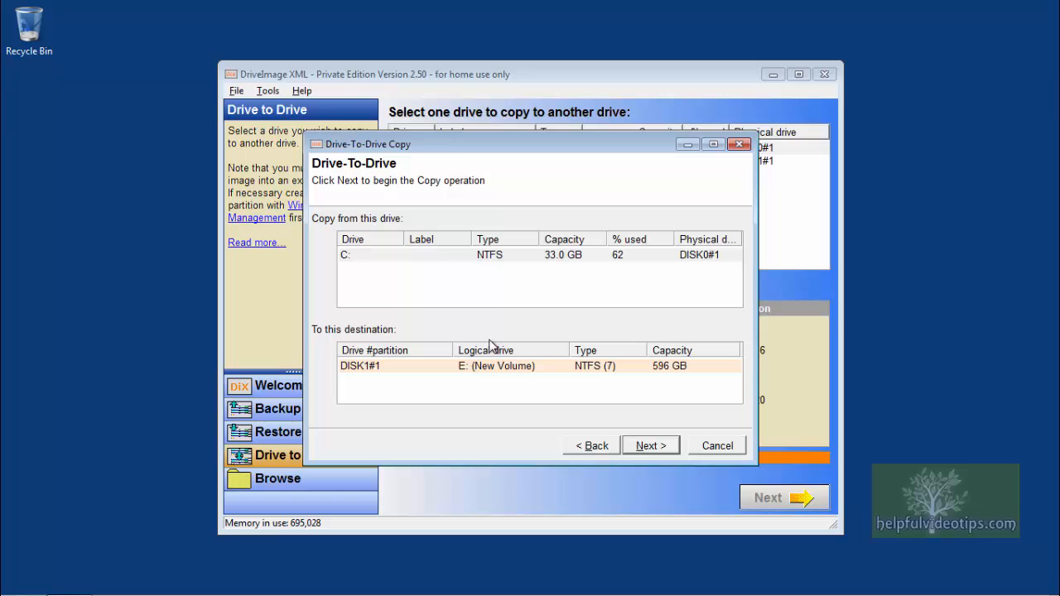
Step: Begin the C: to E: copy and ignore the destination lock error
left_click(651, 445)
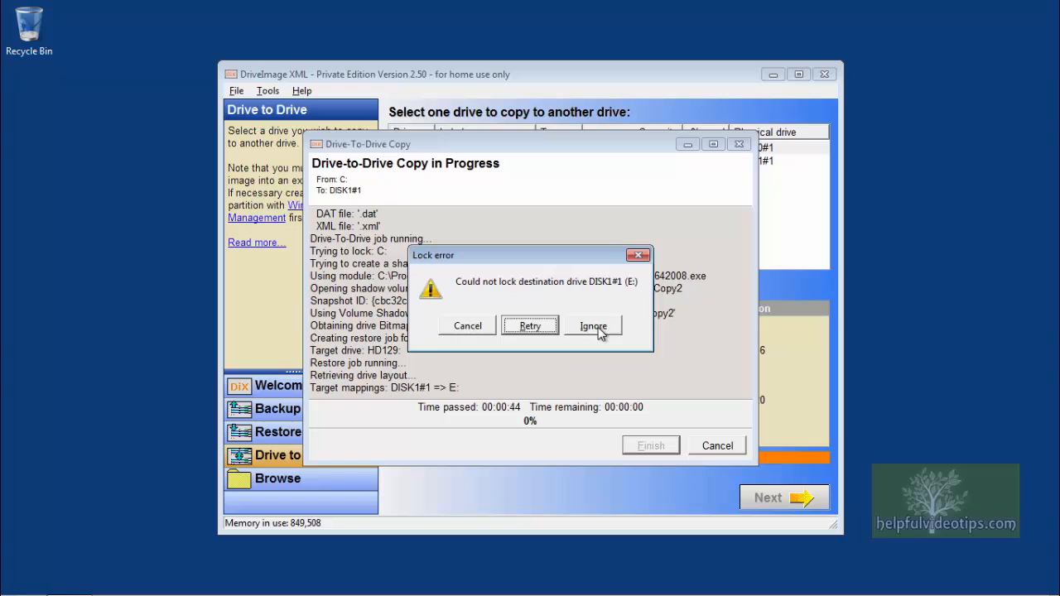
left_click(594, 325)
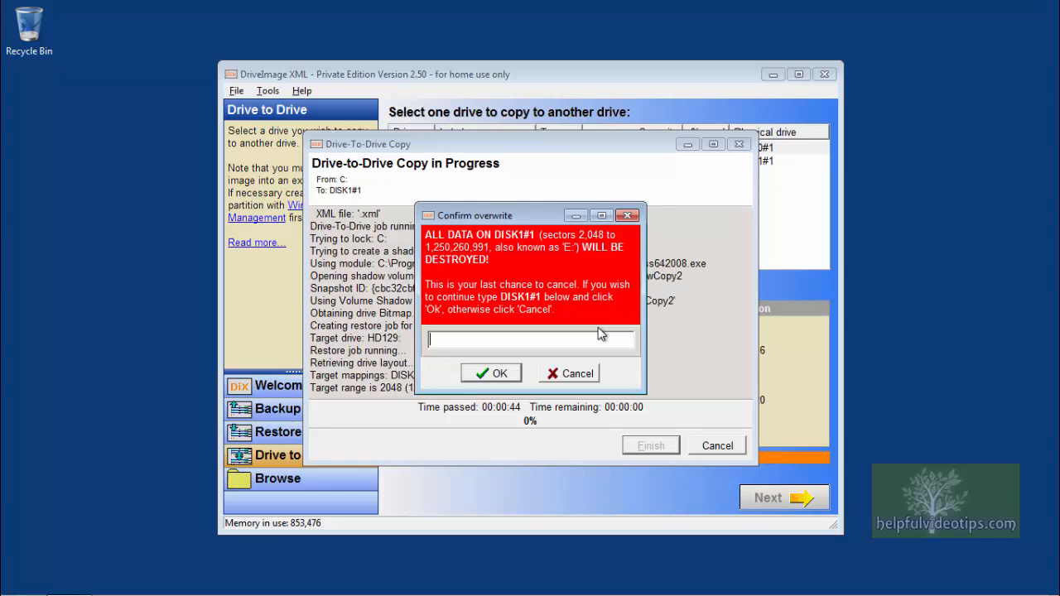
mouse_move(530, 310)
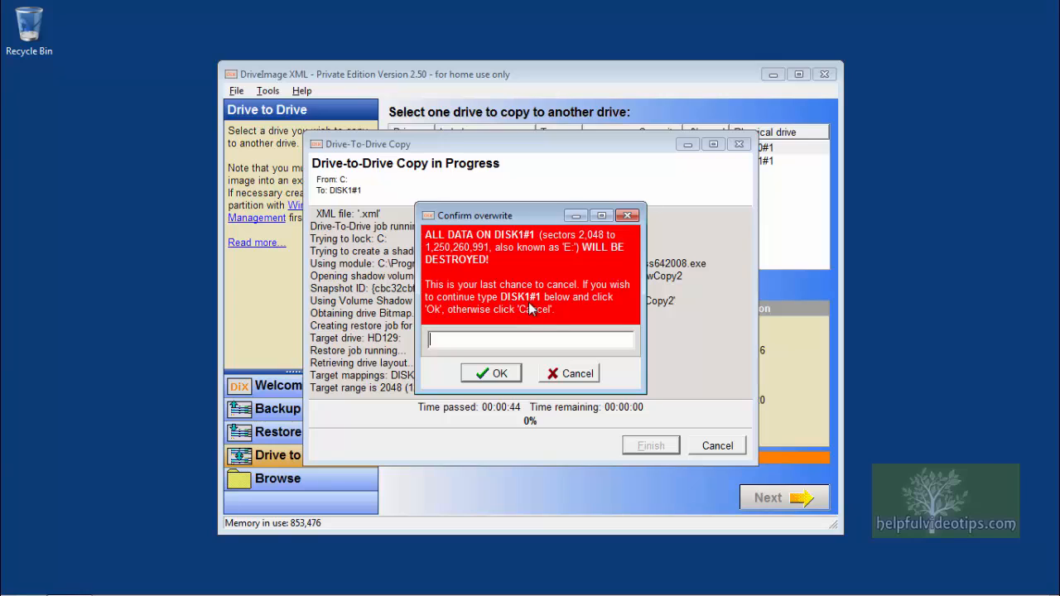
mouse_move(538, 310)
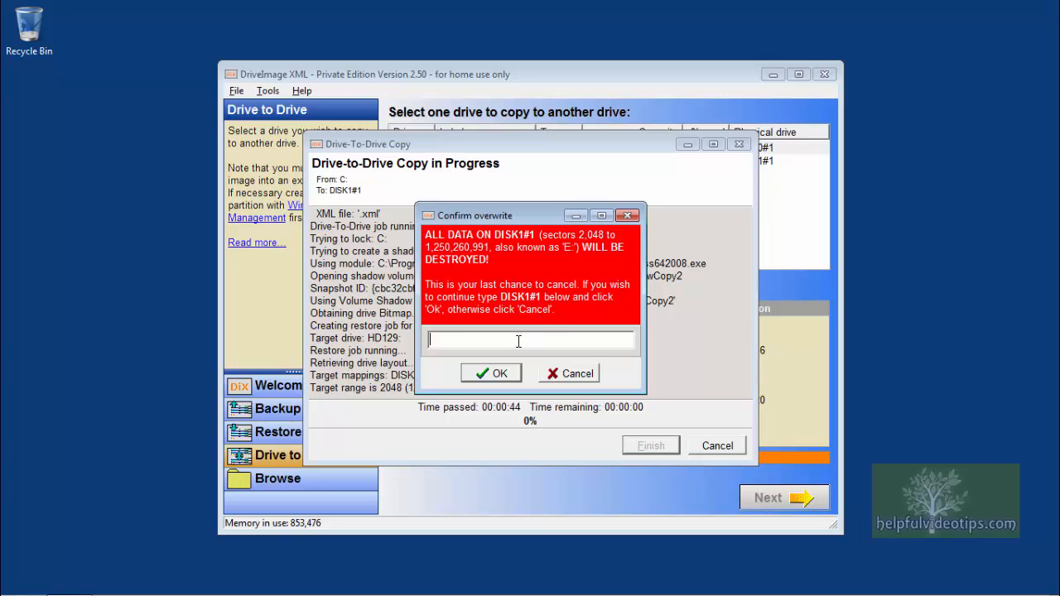
Step: Confirm overwriting the destination by entering 'disk1#1' and accepting
type("disk1#1")
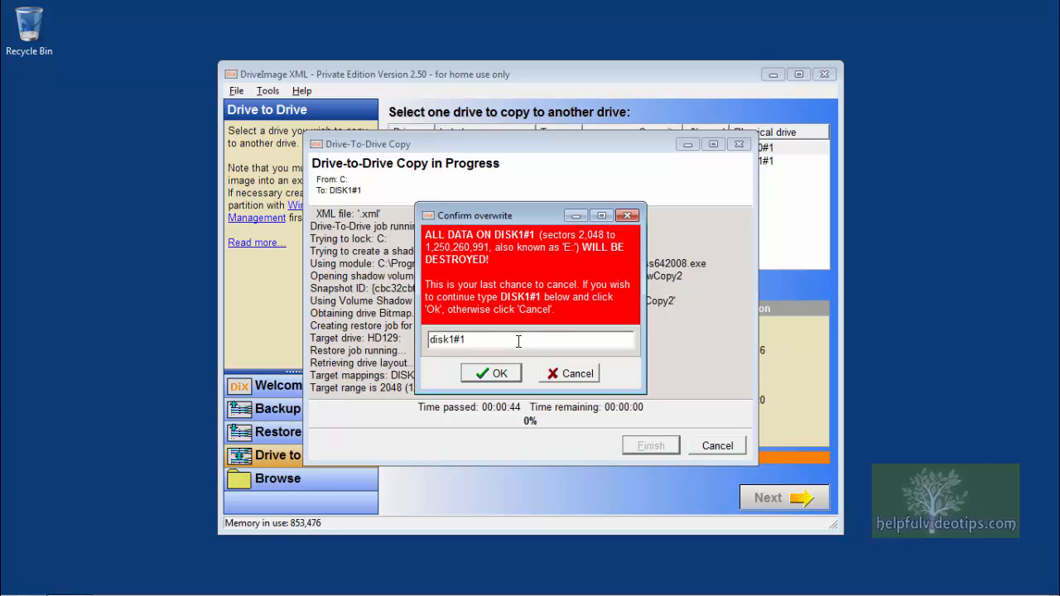
left_click(491, 372)
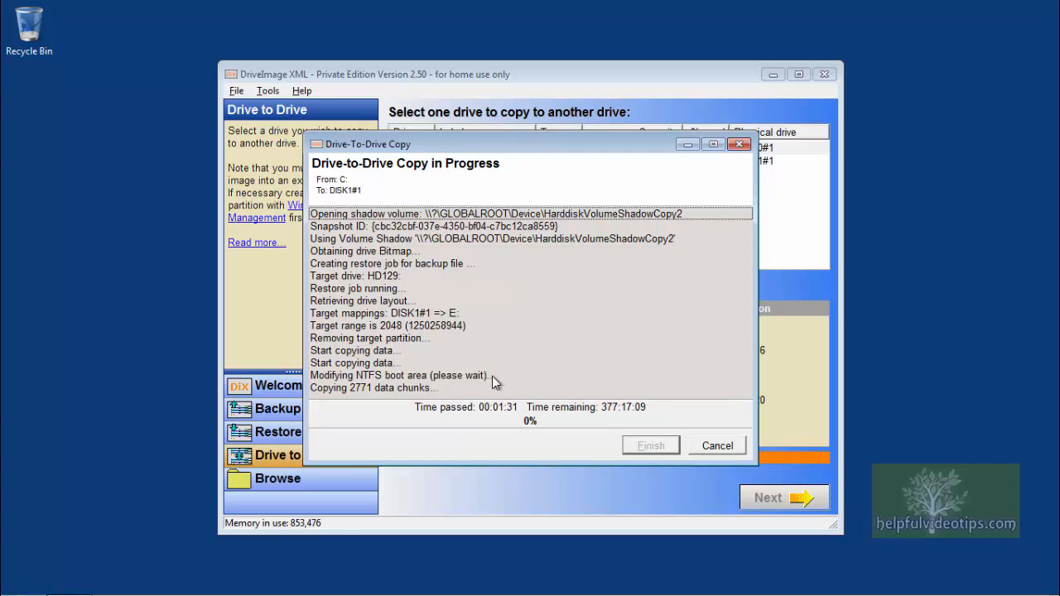
mouse_move(579, 424)
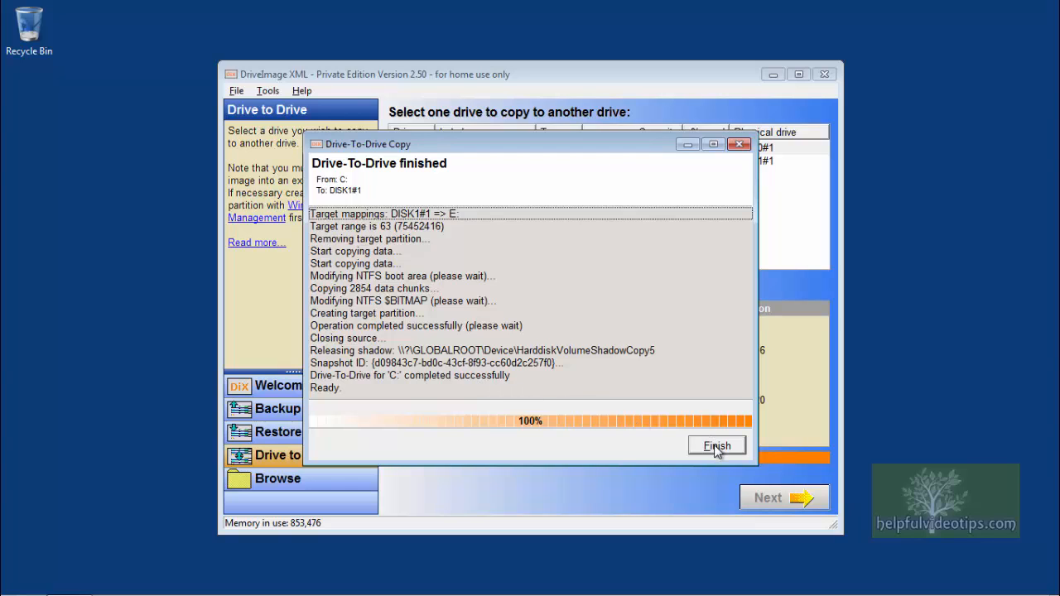
Step: Close the Drive-To-Drive window after the copy reaches 100%
left_click(717, 445)
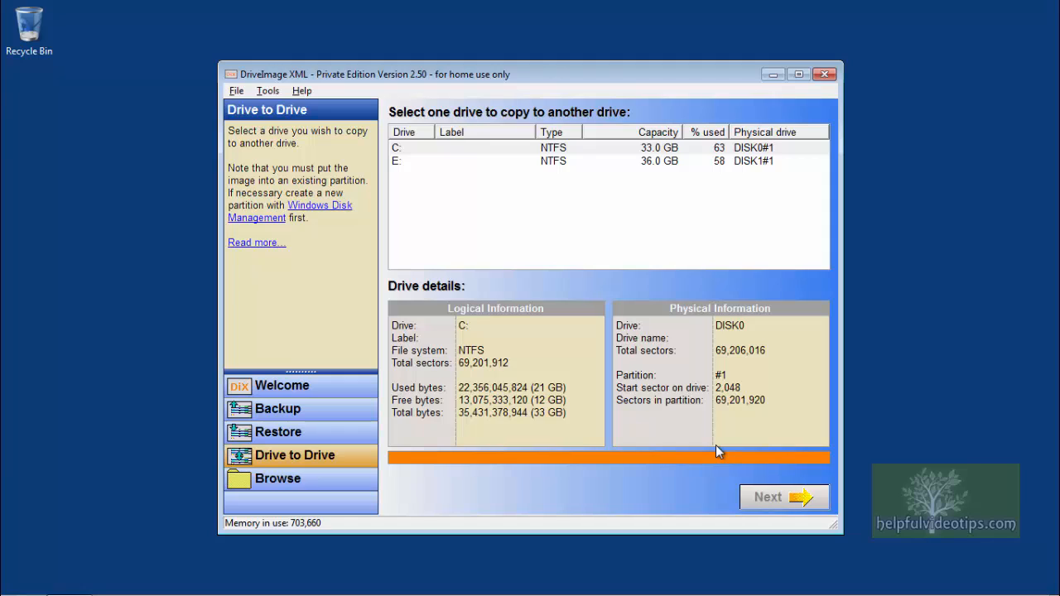
mouse_move(303, 90)
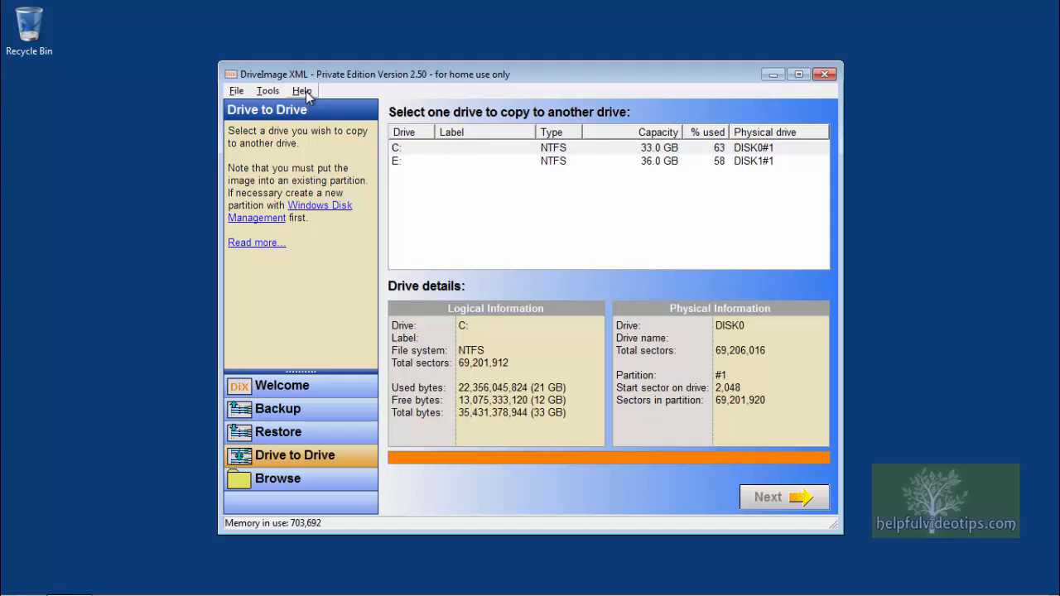
left_click(301, 90)
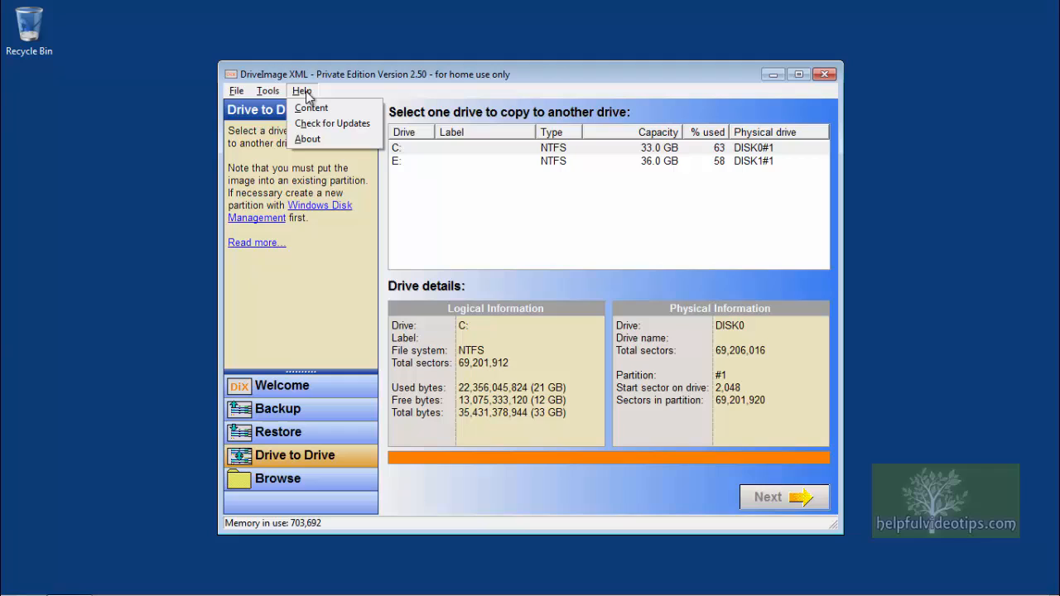
left_click(301, 91)
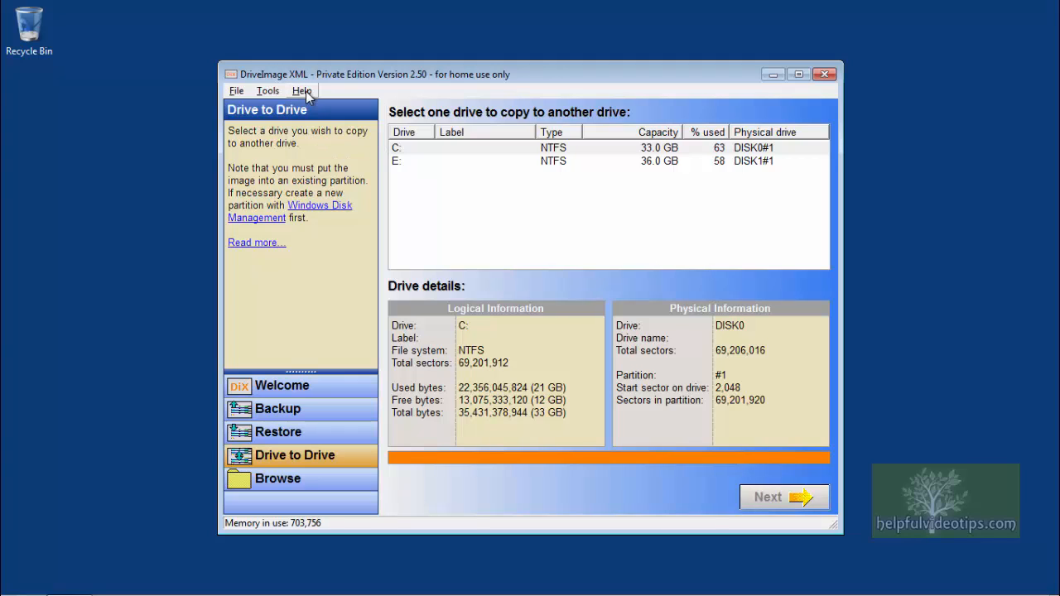